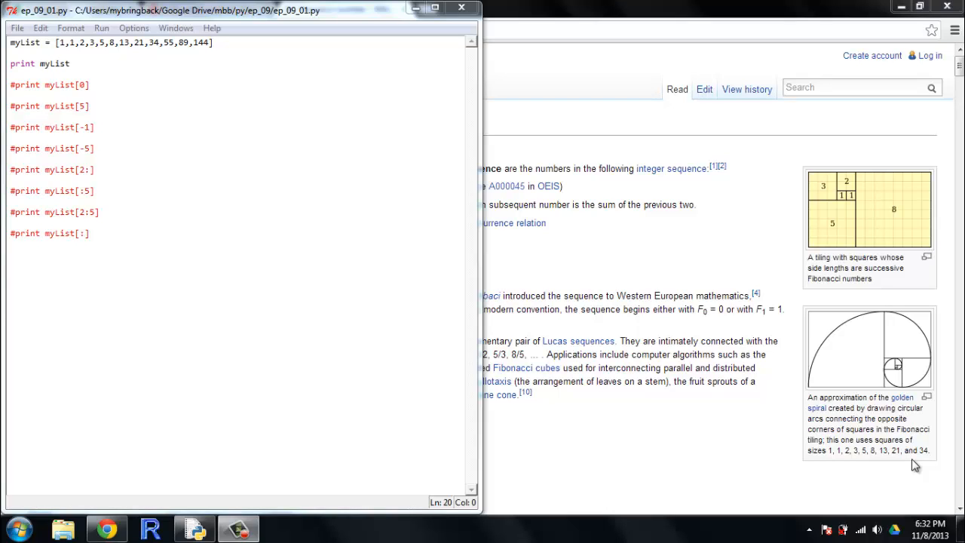
mouse_move(285, 164)
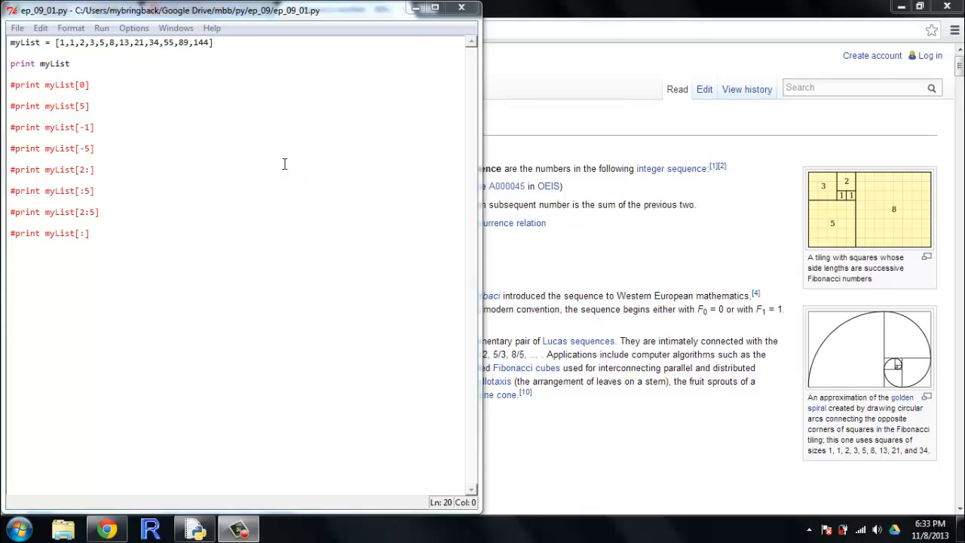
Run the script to print [1, 1, 2, 3, 5, 8, 13, 21, 34, 55, 89, 144], then return to the editor.
click(434, 9)
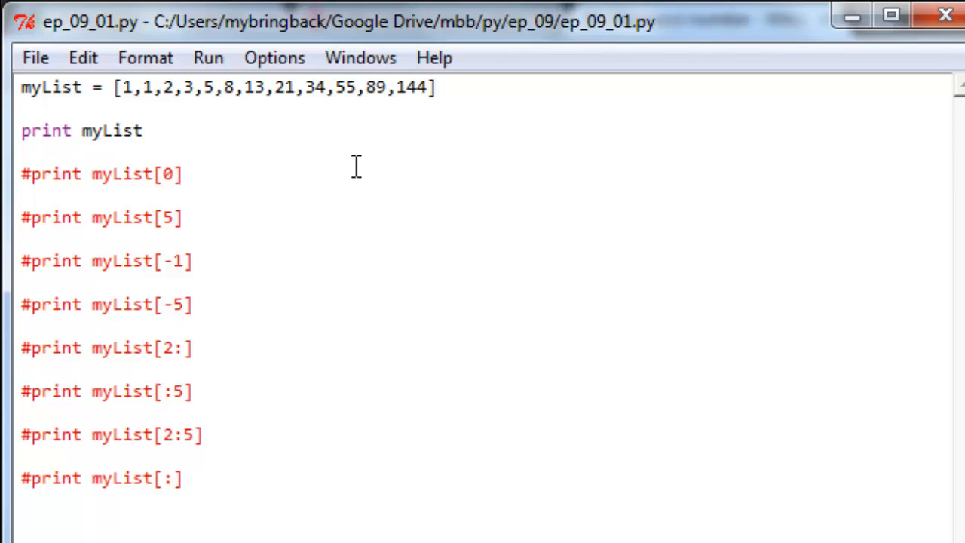
key(F5)
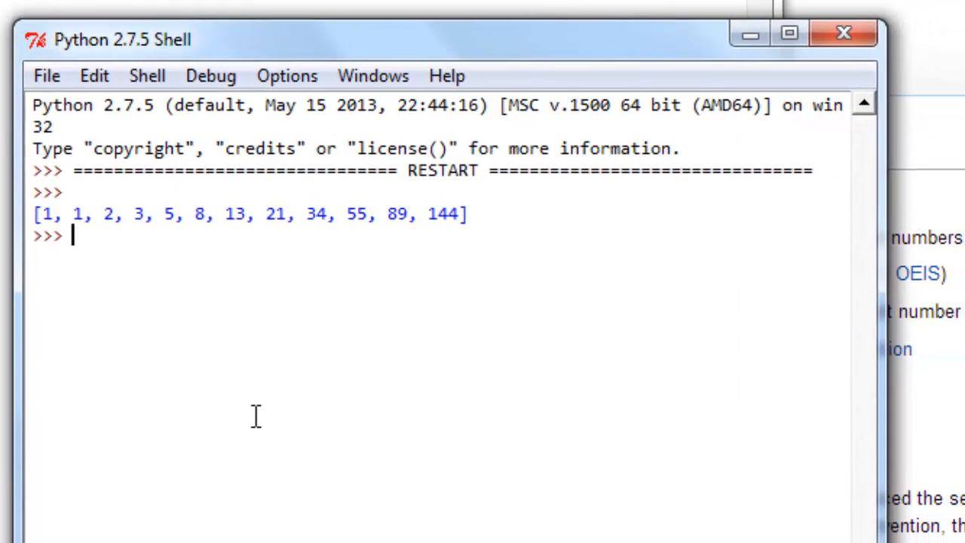
click(789, 32)
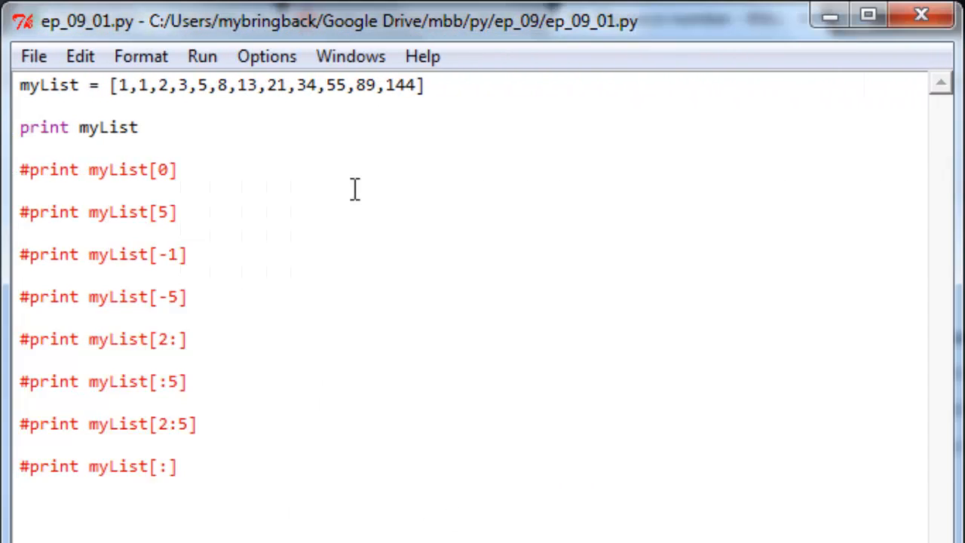
Remove the # from the myList[0], myList[5] and myList[-1] print lines.
click(15, 168)
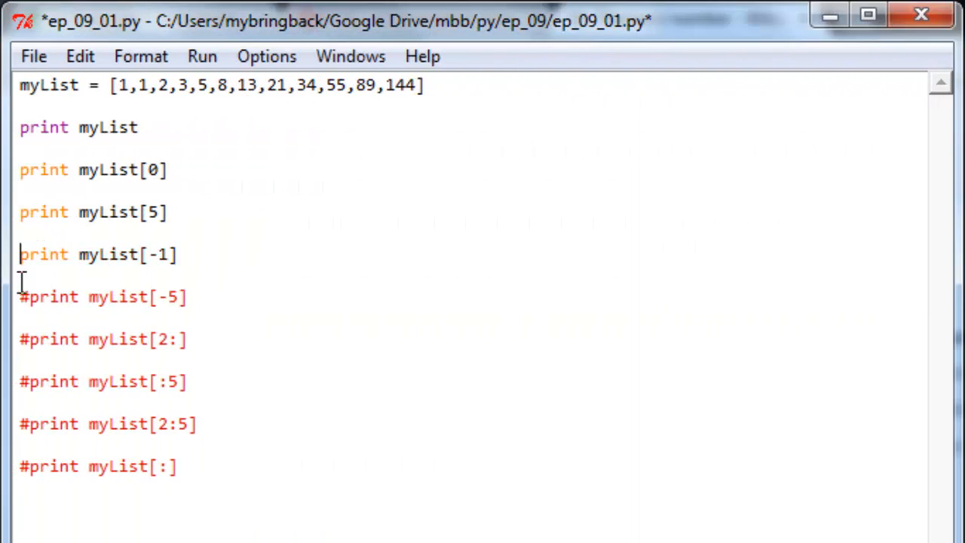
Uncomment print myList[-5], run, and pick out 144 in the shell output.
click(88, 296)
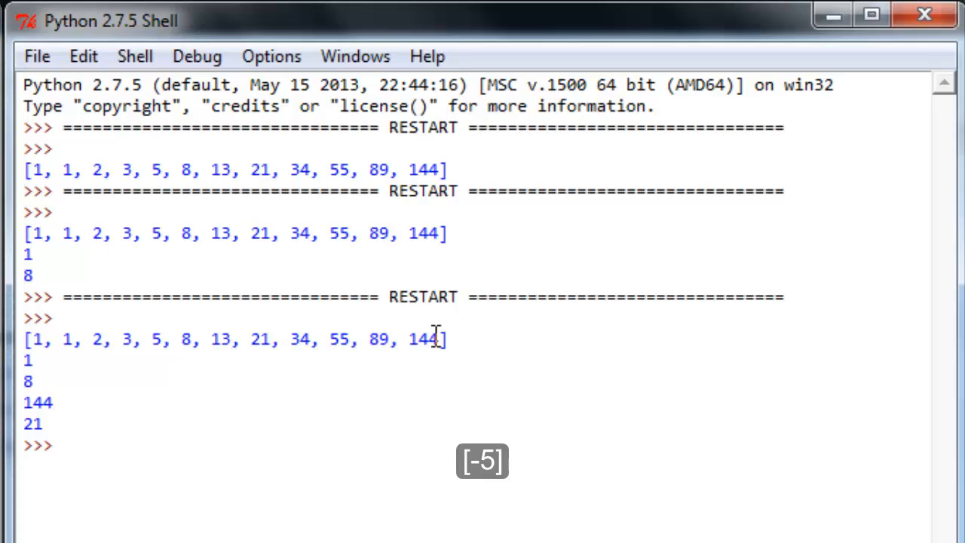
double_click(337, 338)
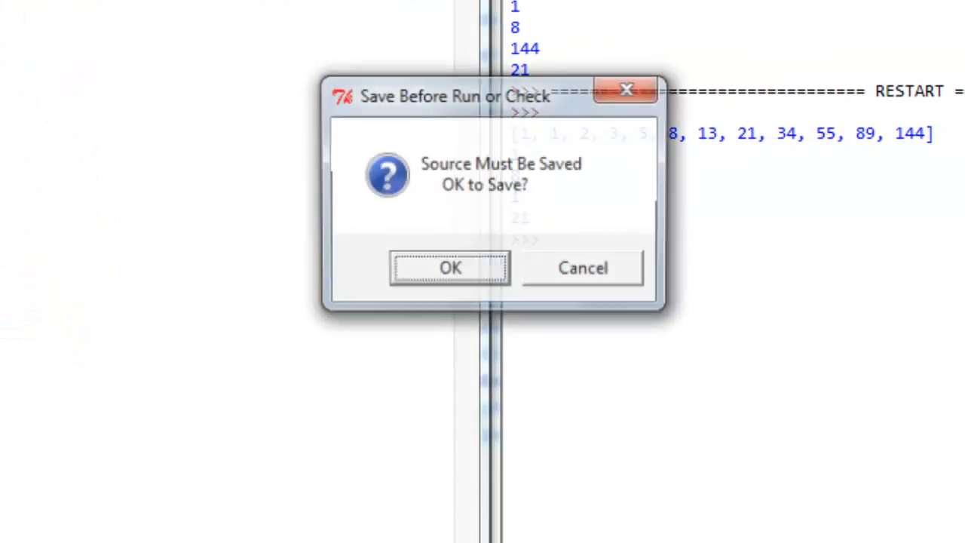
Save before running, then select the values 2 through 144 in the printed list.
click(449, 267)
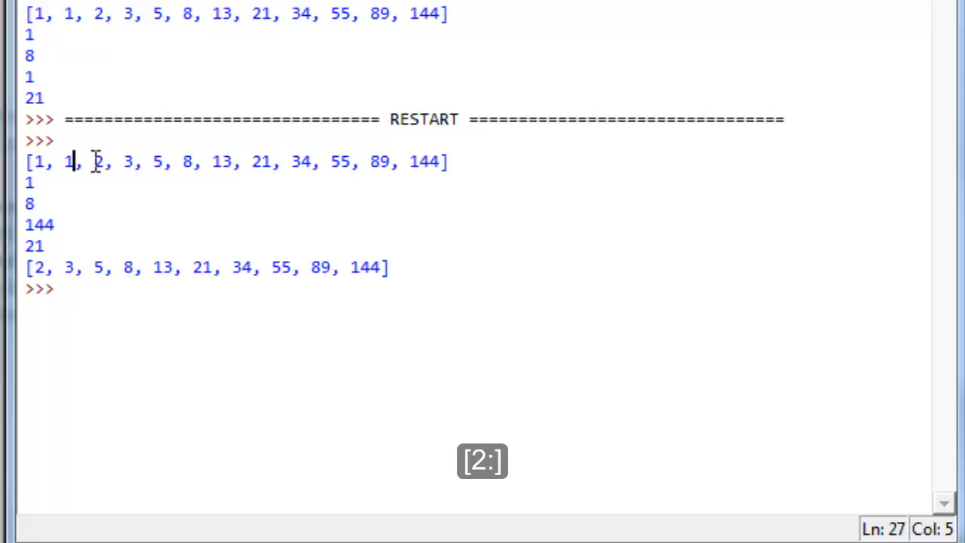
drag(92, 161, 439, 161)
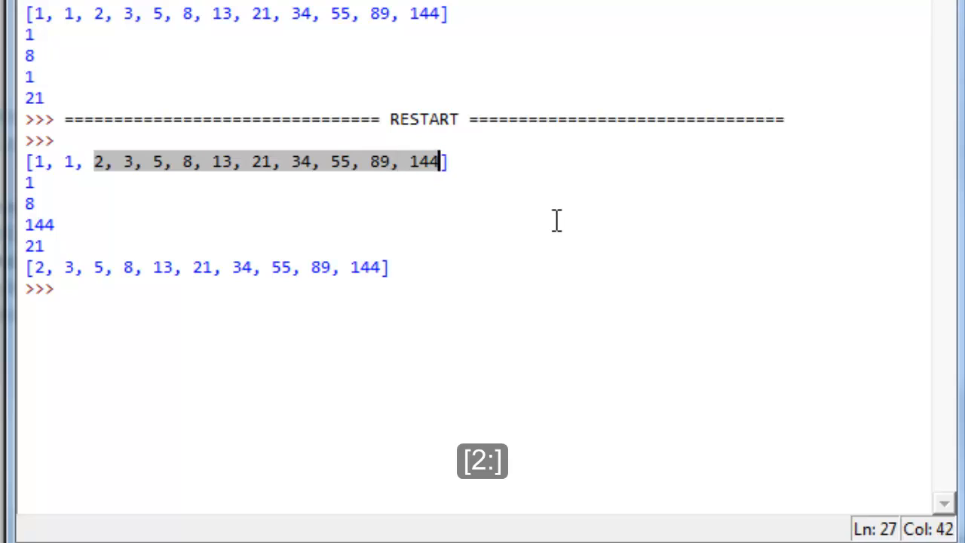